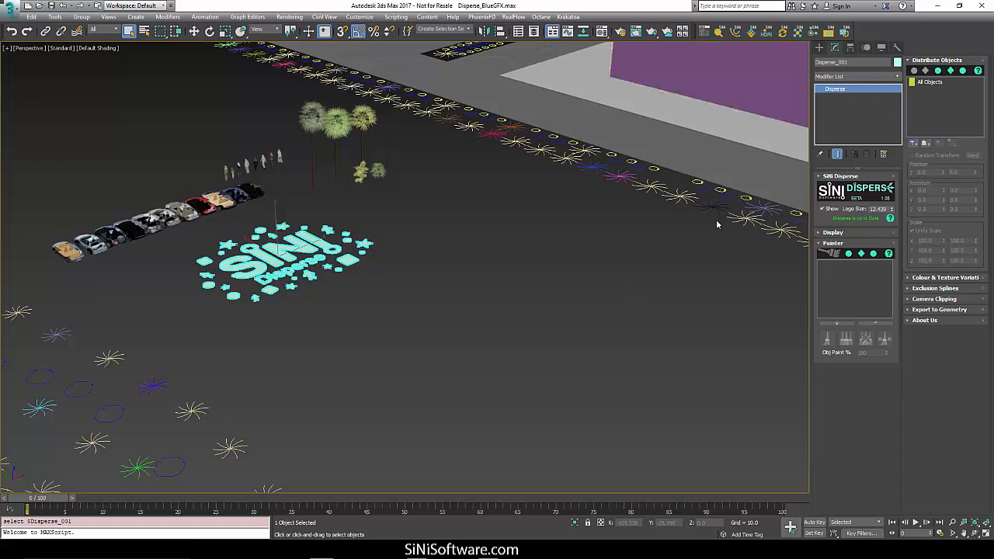
mouse_move(399, 407)
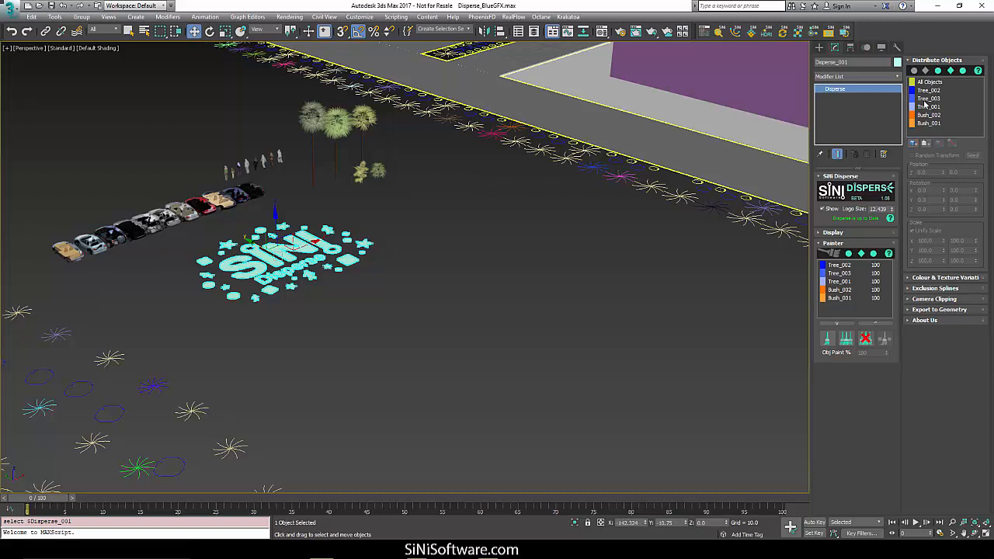
mouse_move(852, 334)
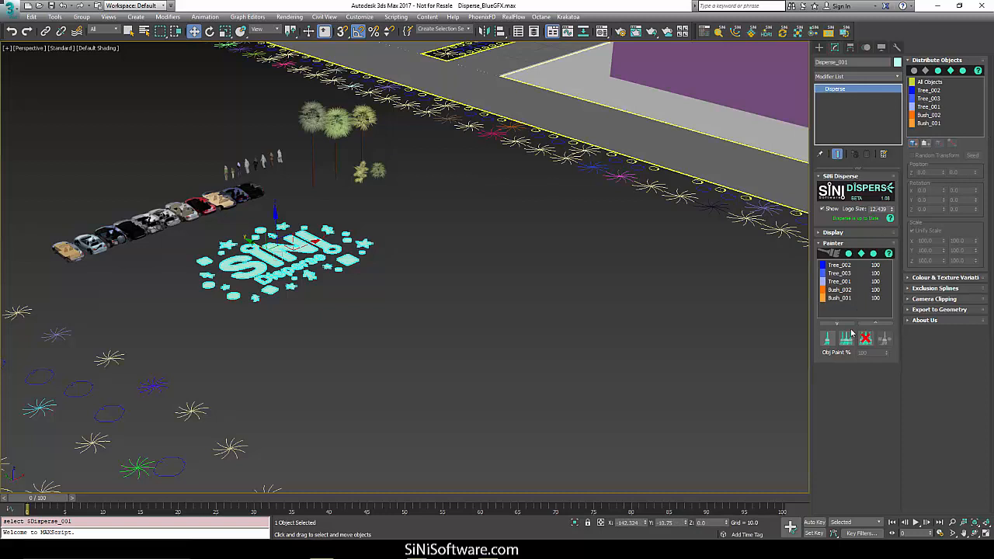
Paint a dense cluster of the listed objects onto the ground in front of the SiNi logo
left_click(839, 264)
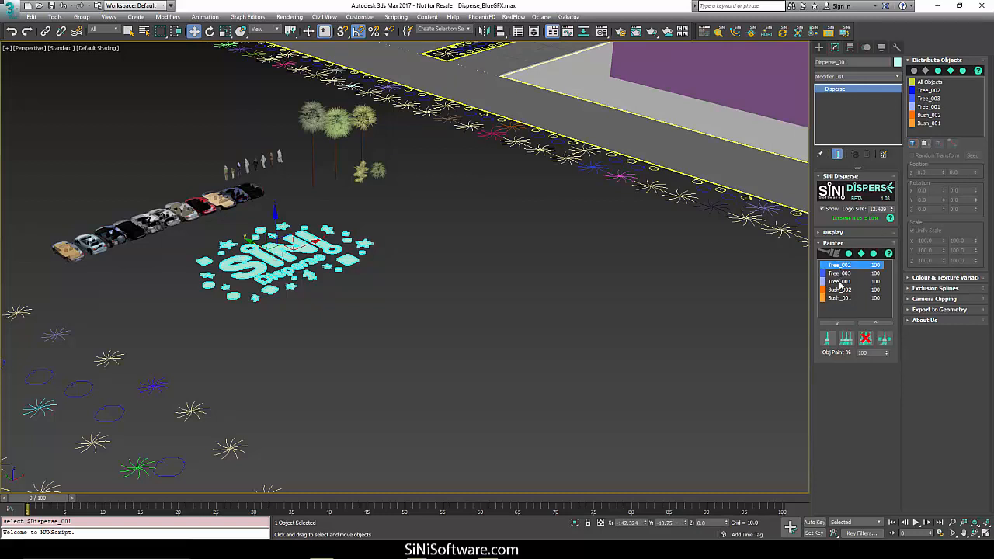
left_click(838, 290)
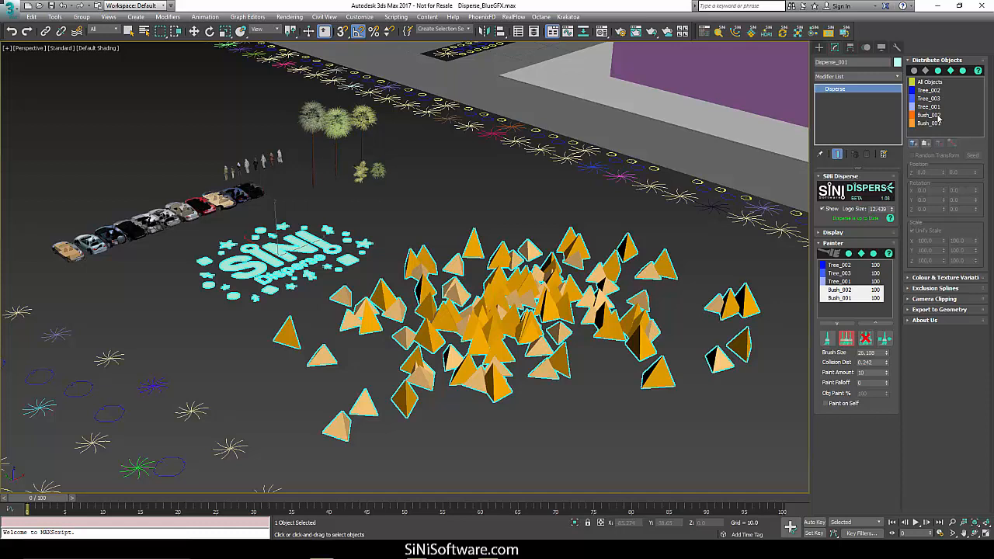
Rename the Bush_002 list entry to Bush_Red
double_click(928, 114)
type("Bush_first")
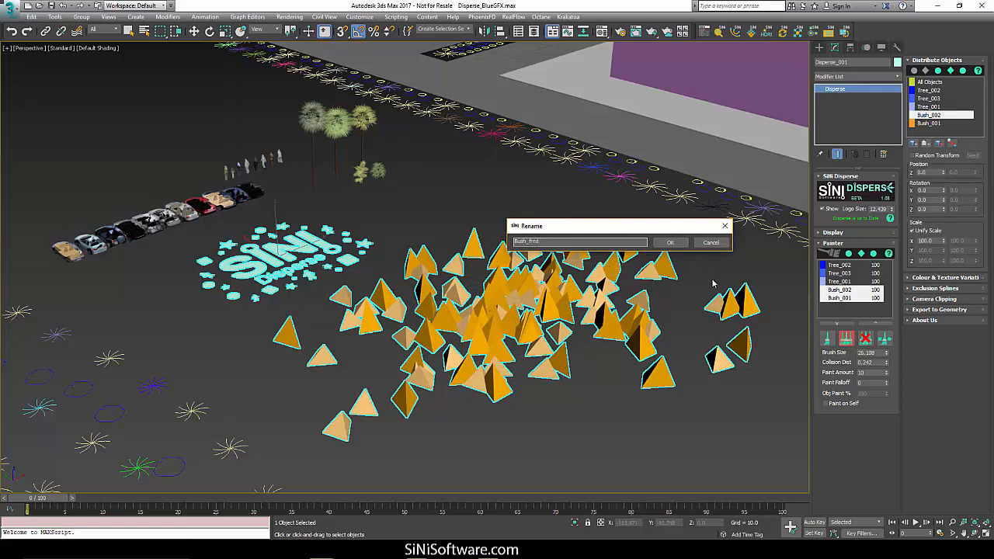
left_click(671, 242)
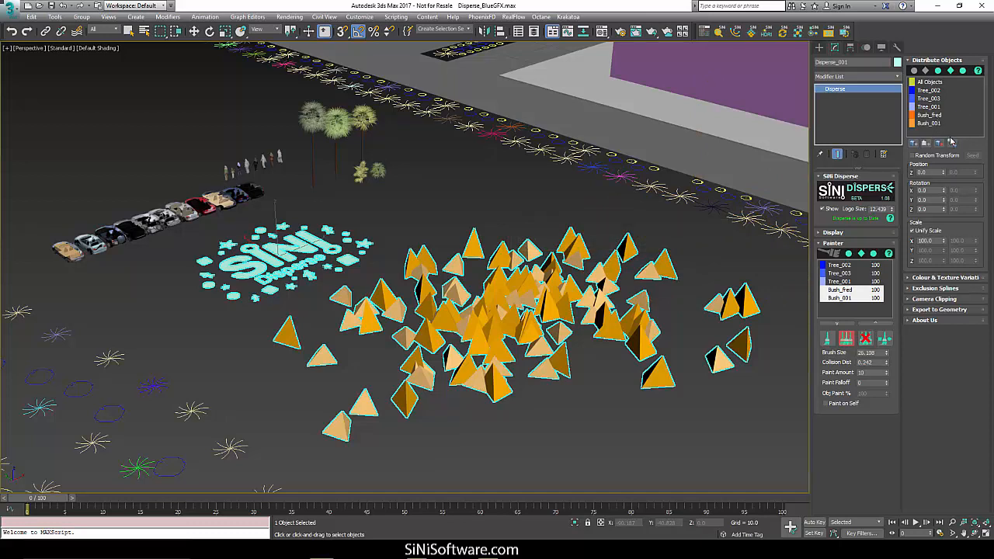
mouse_move(950, 142)
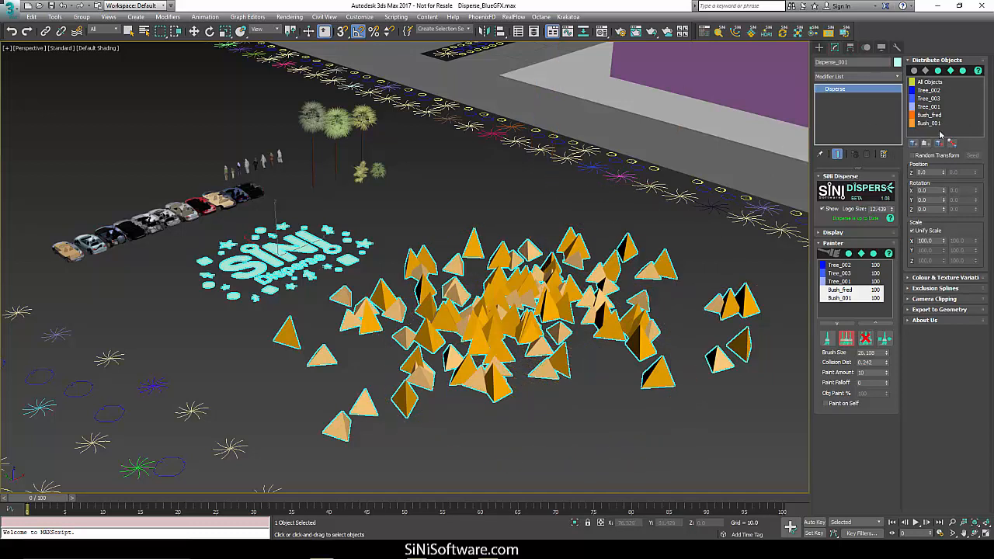
mouse_move(950, 143)
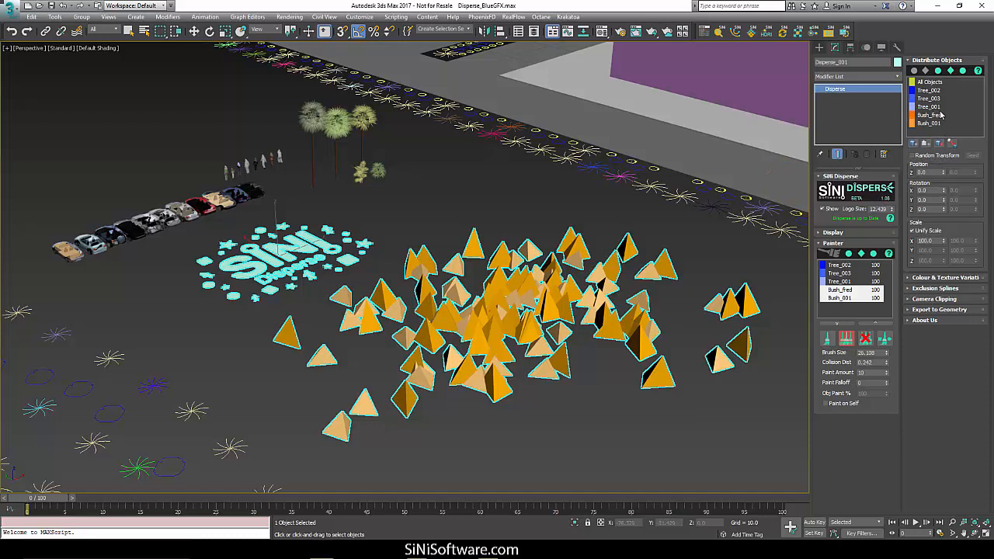
Replace the Bush_Red entry with Car_007, turning its painted copies into cars
left_click(928, 115)
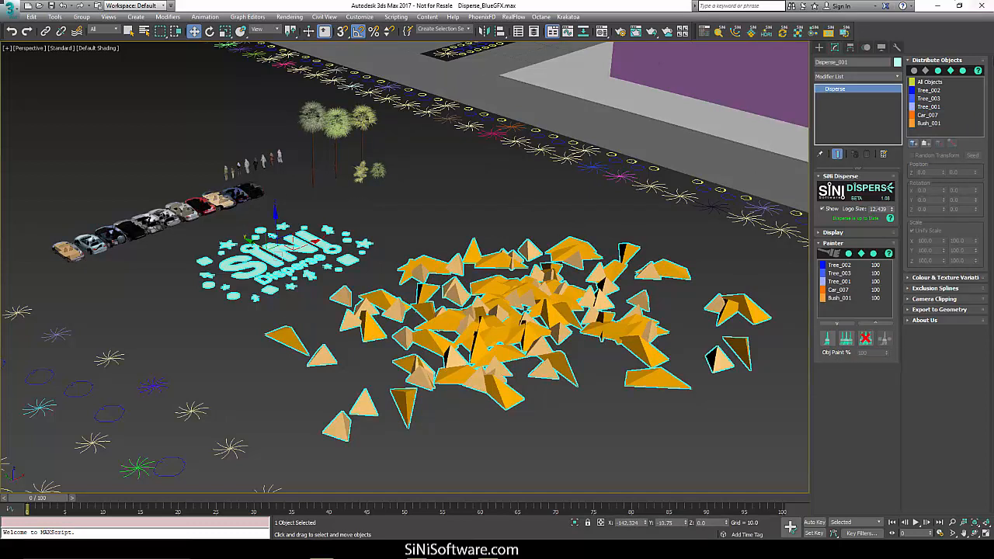
left_click(928, 90)
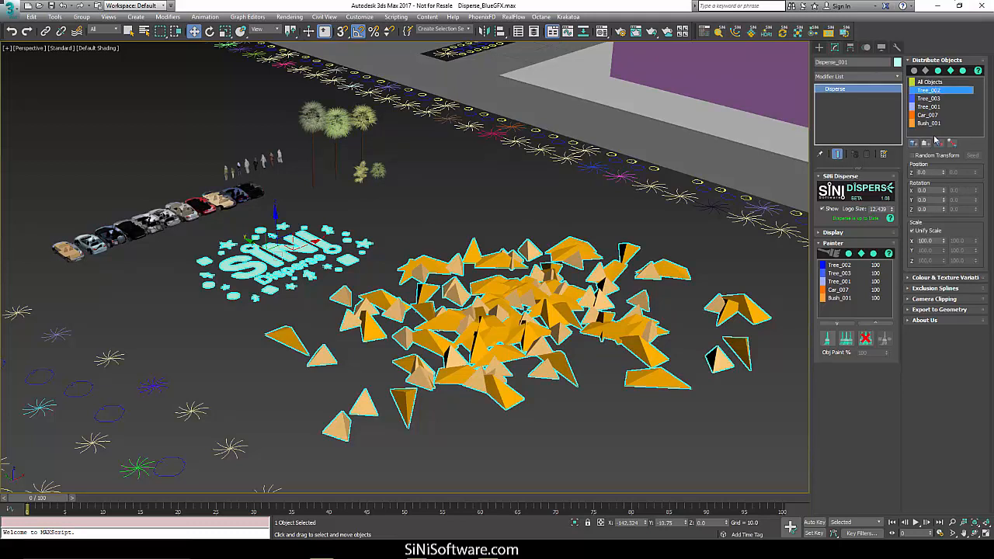
mouse_move(963, 81)
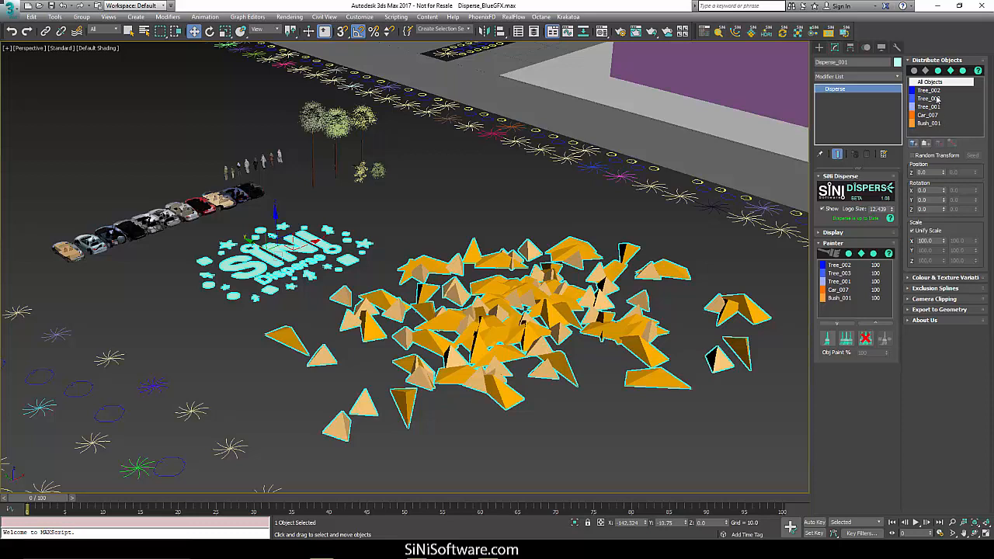
left_click(928, 90)
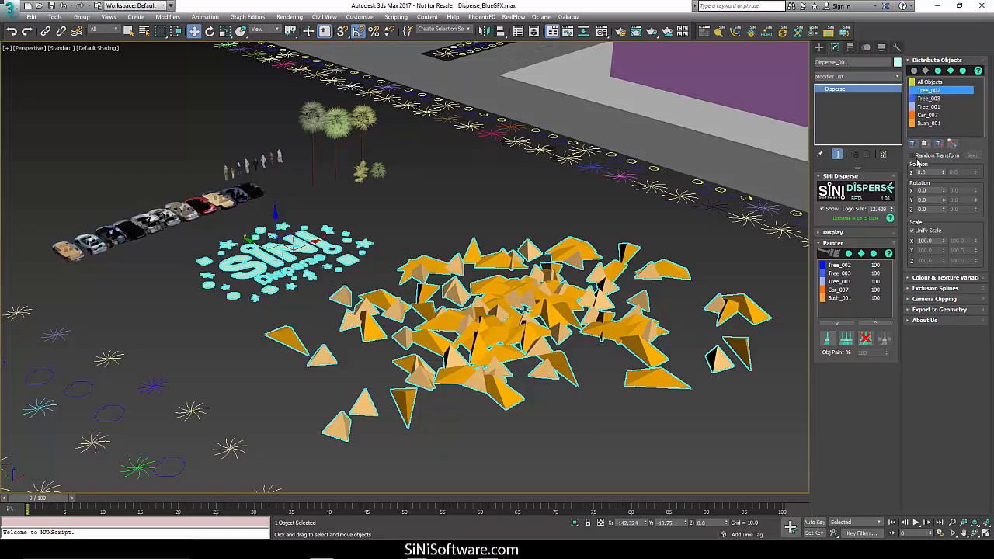
Enable Random Transform and set position, rotation and scale ranges for the tree entries
left_click(914, 155)
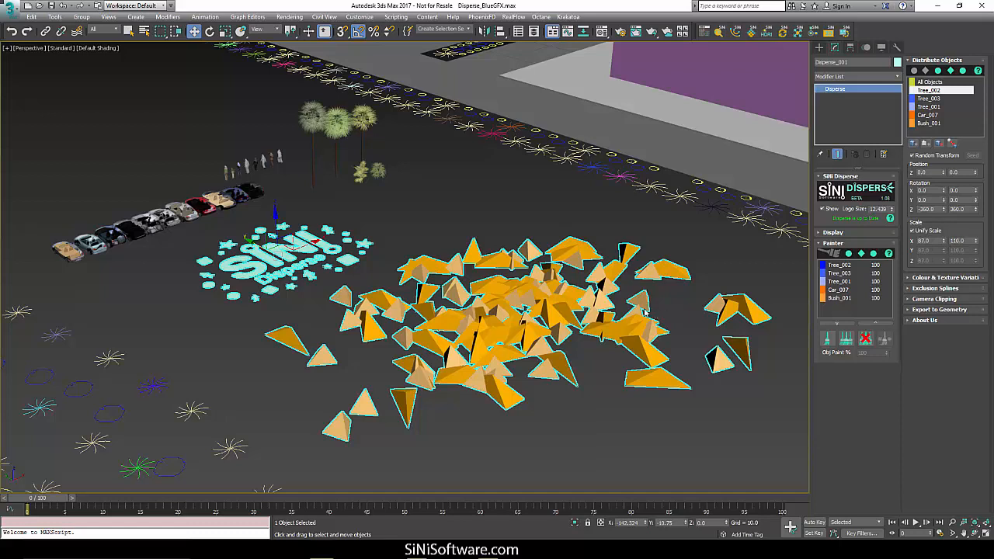
mouse_move(730, 270)
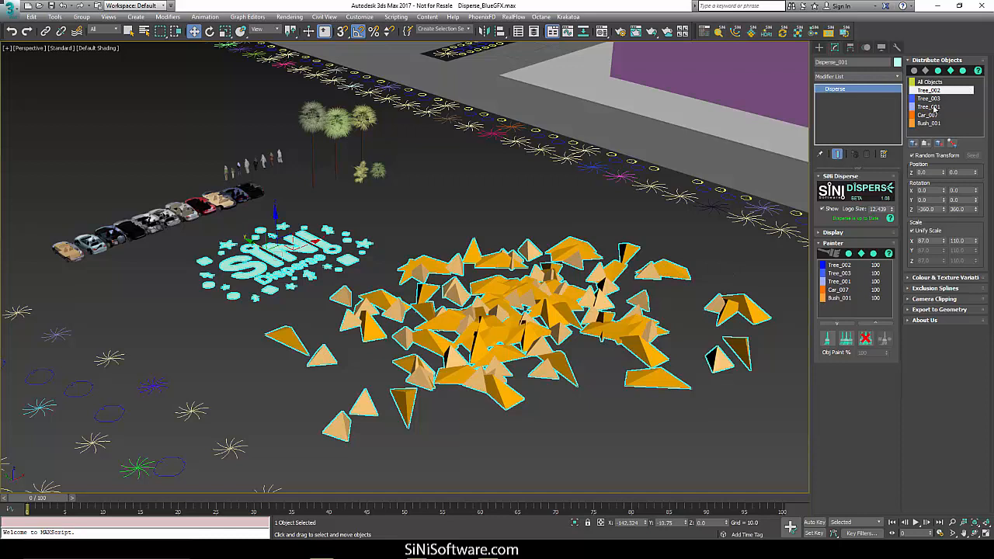
left_click(929, 98)
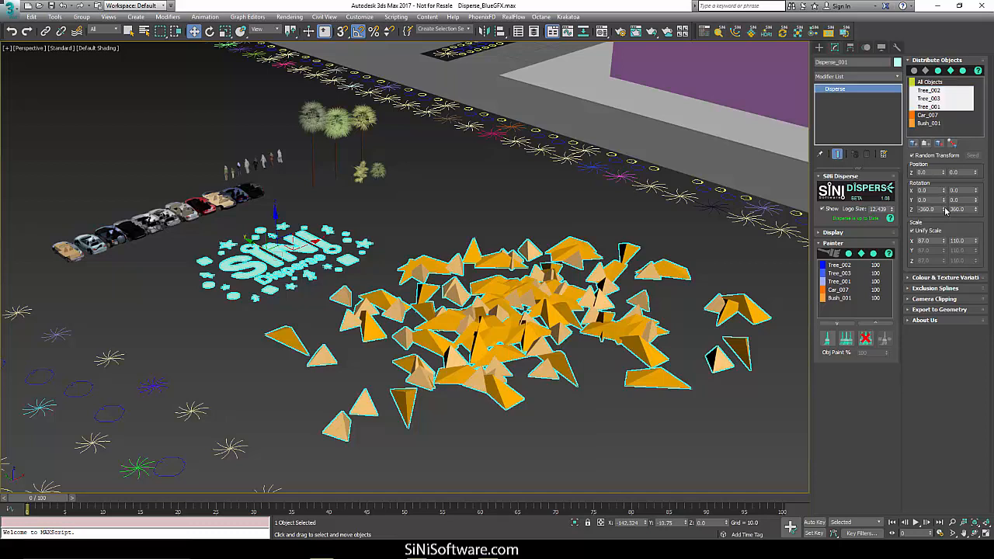
left_click(928, 105)
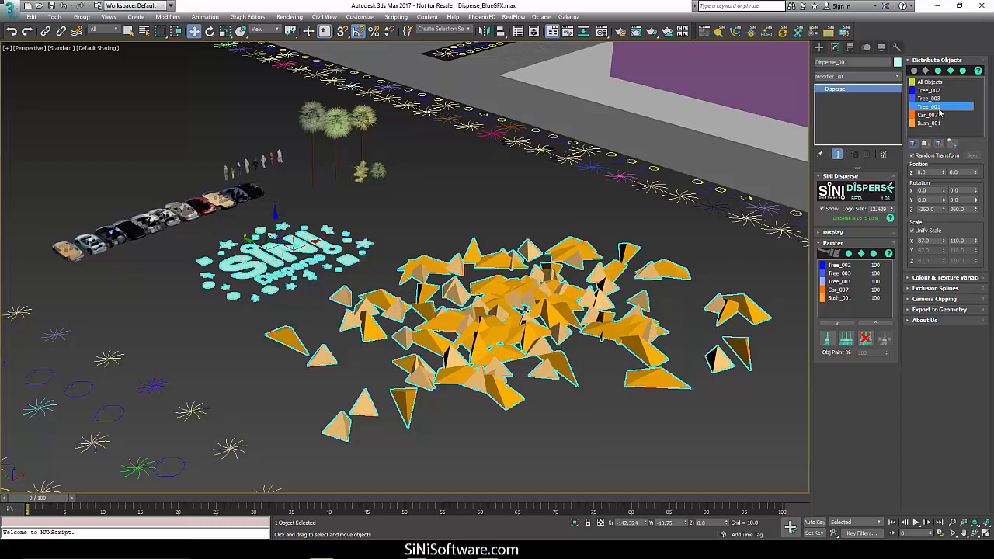
left_click(939, 90)
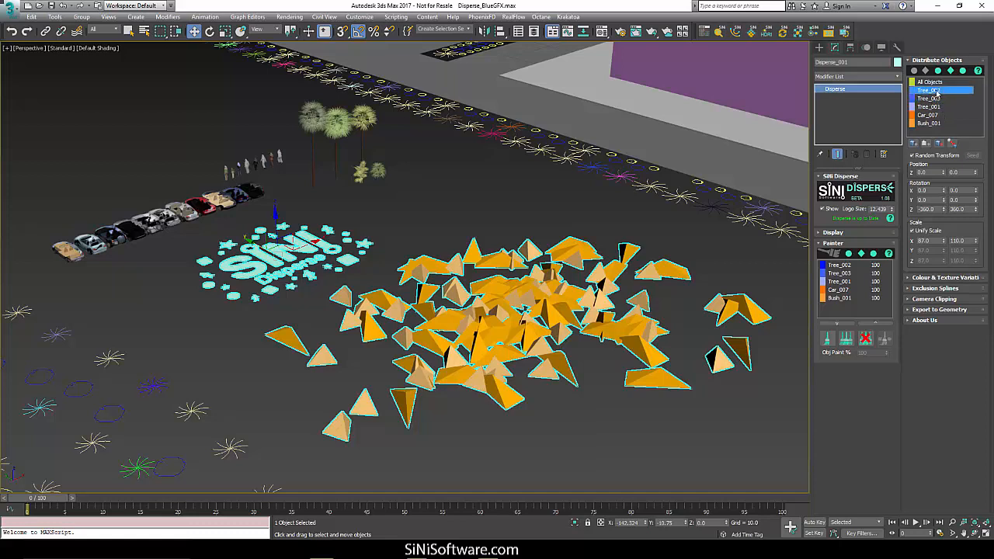
left_click(932, 105)
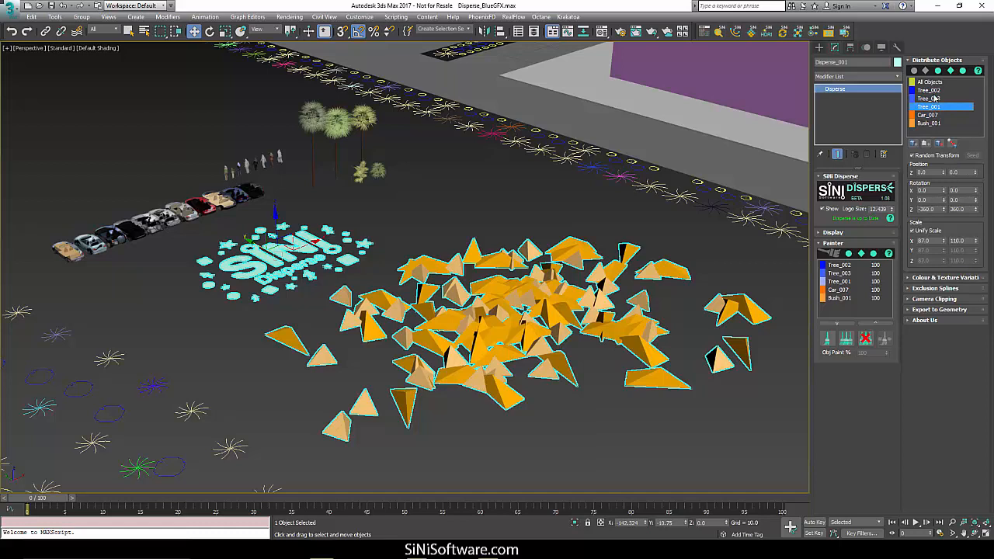
left_click(928, 90)
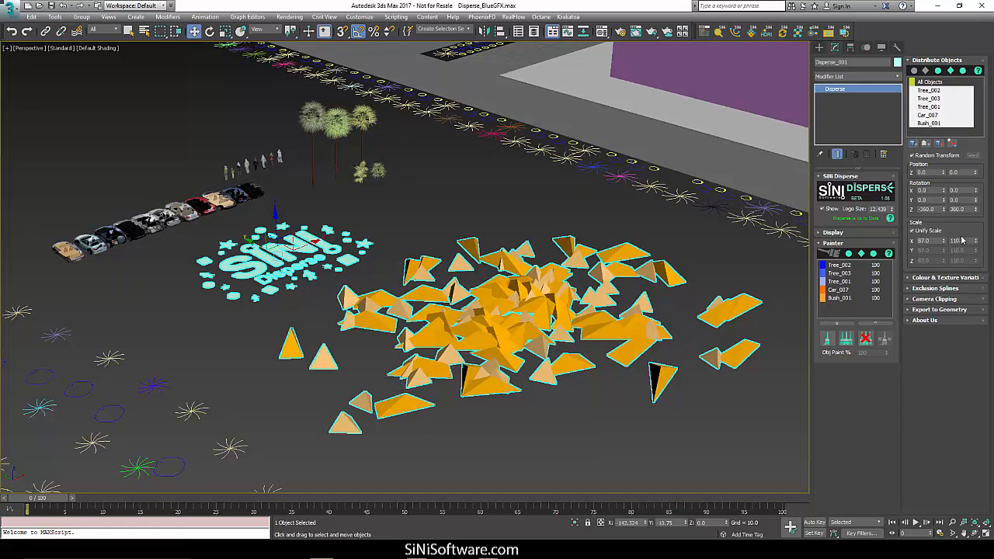
Replace the Car_007 entry with Bush_001 so the painted cars become bushes again
left_click(928, 105)
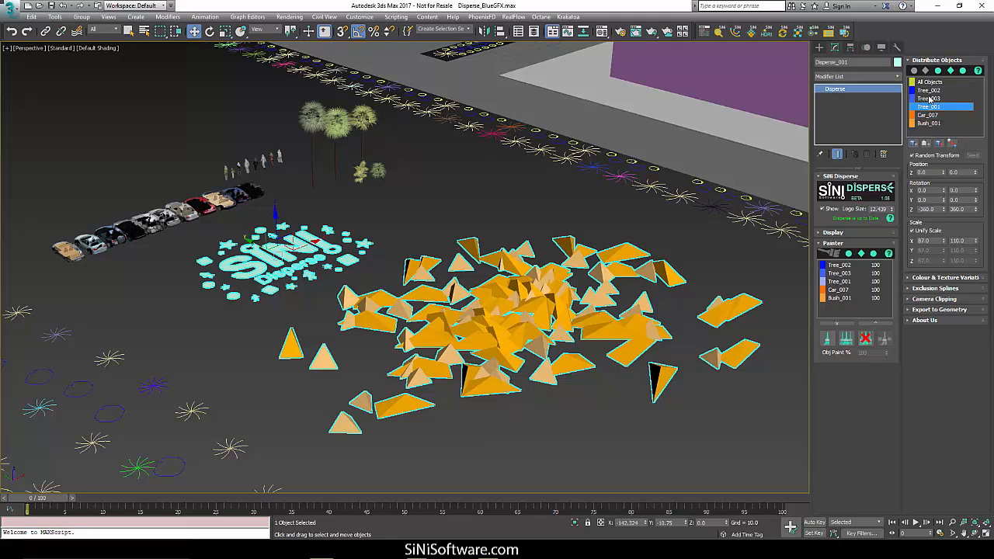
left_click(928, 115)
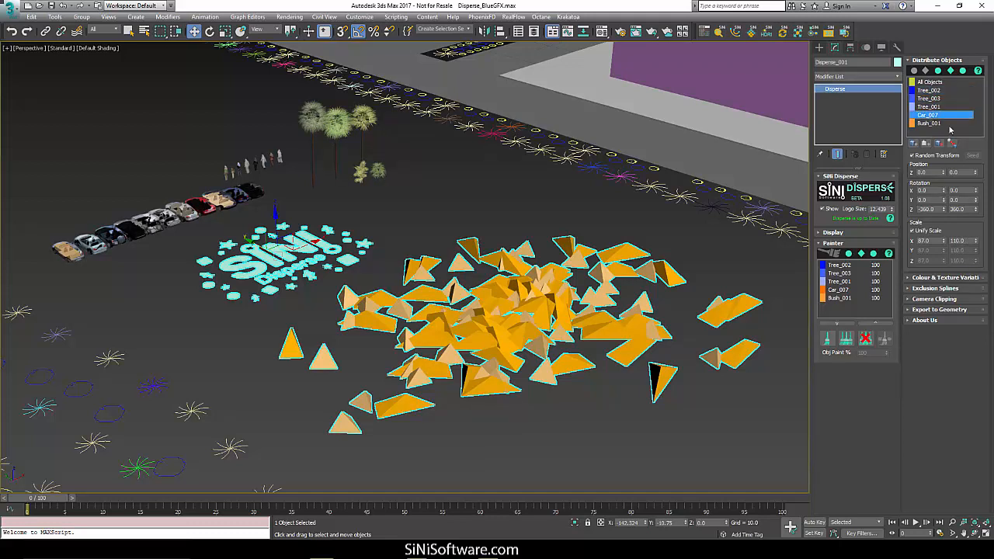
mouse_move(953, 143)
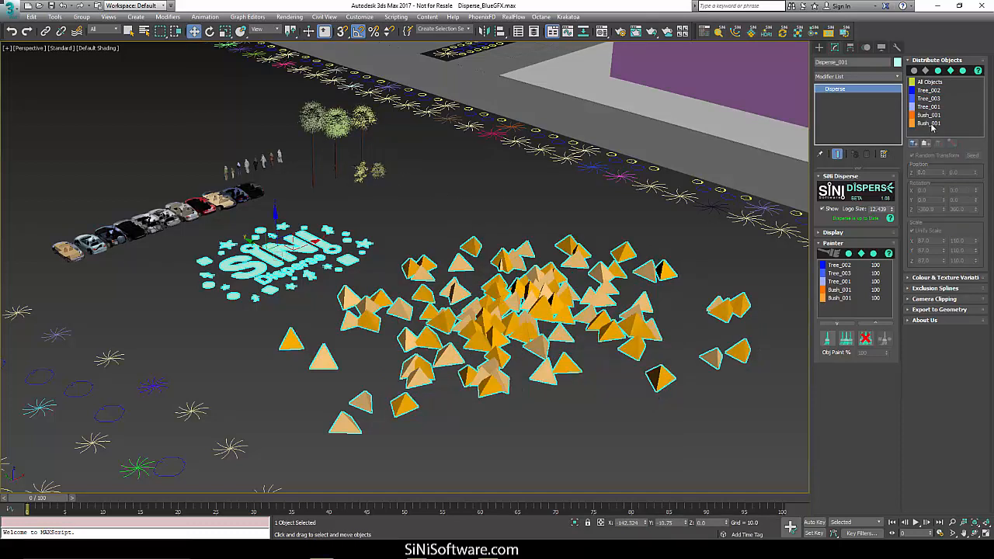
left_click(929, 115)
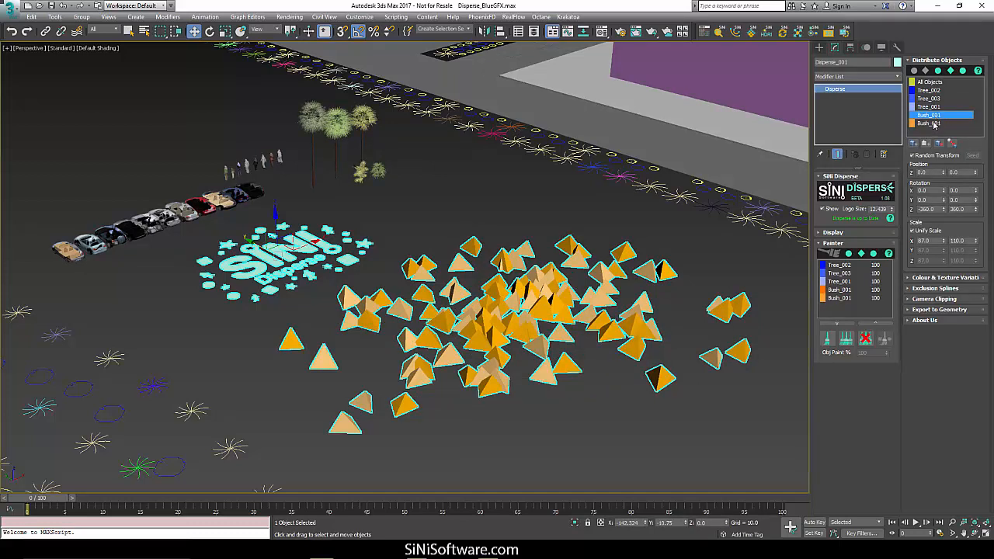
left_click(929, 123)
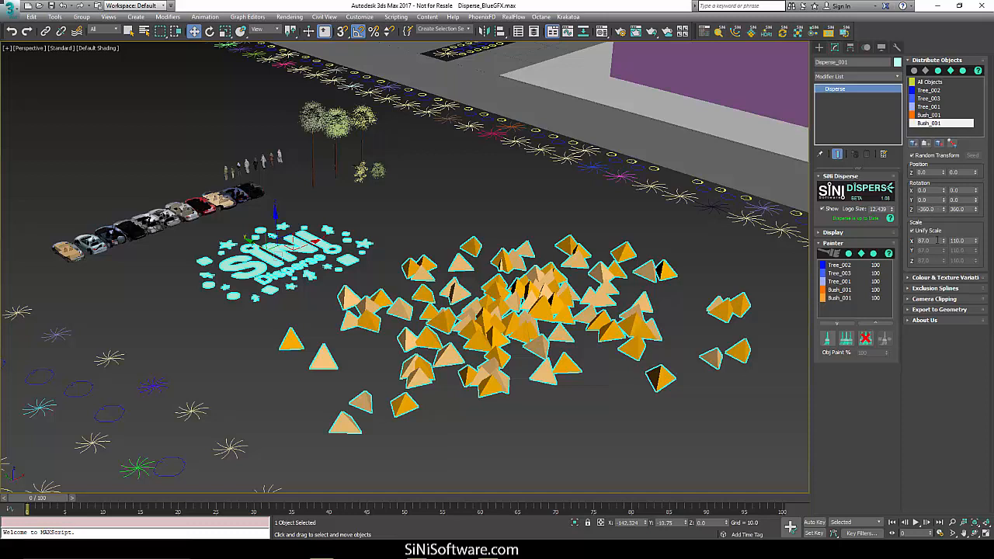
mouse_move(904, 146)
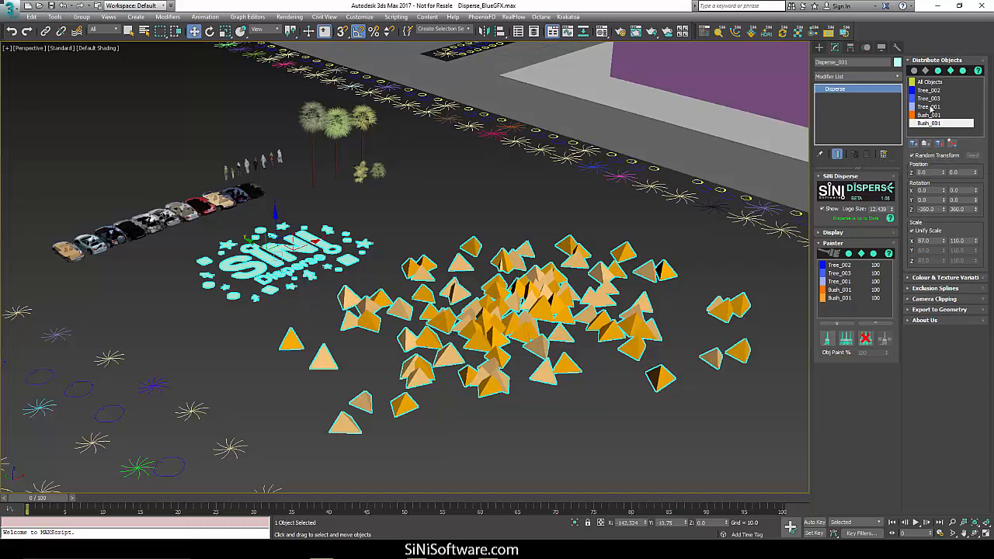
Remove the bush entries and their painted copies, leaving three trees, and reselect Disperse
left_click(928, 115)
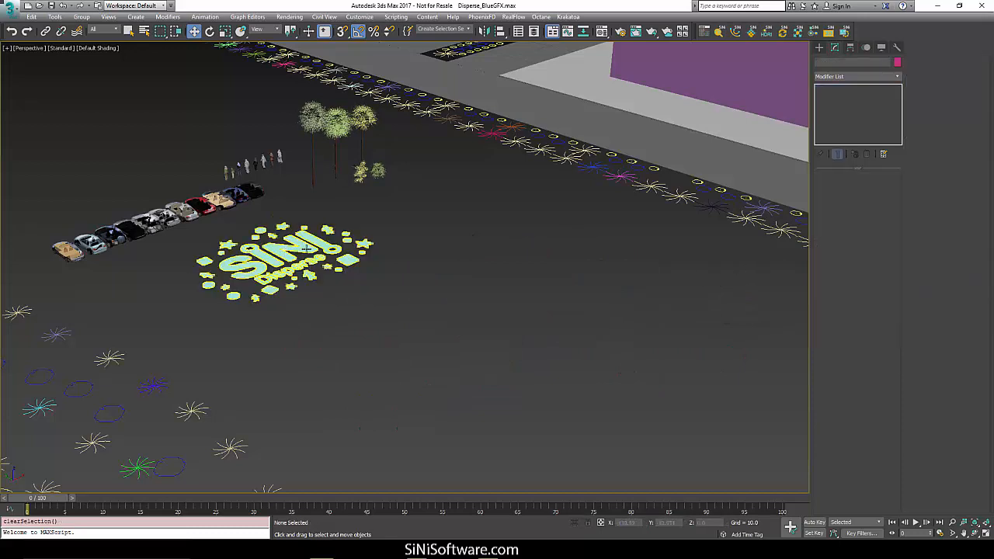
left_click(282, 261)
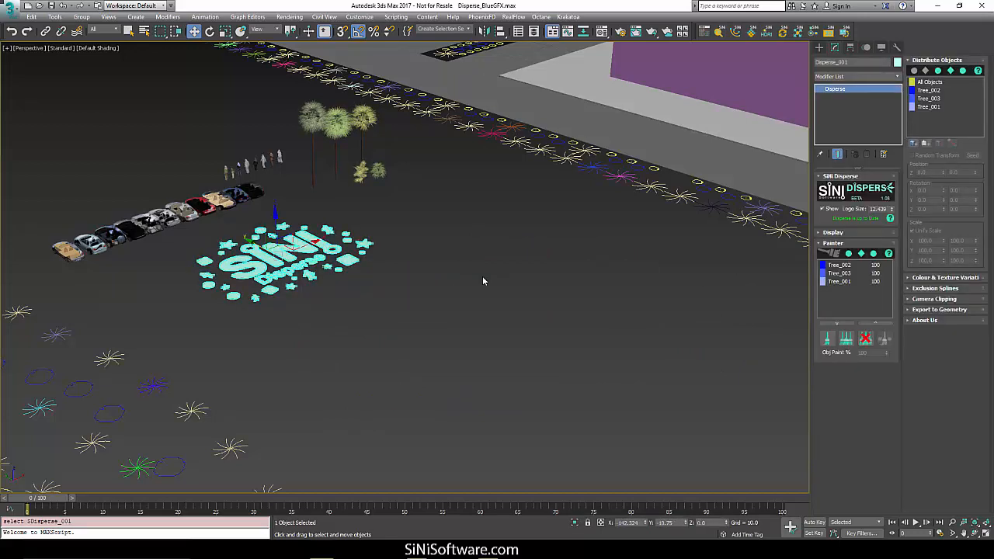